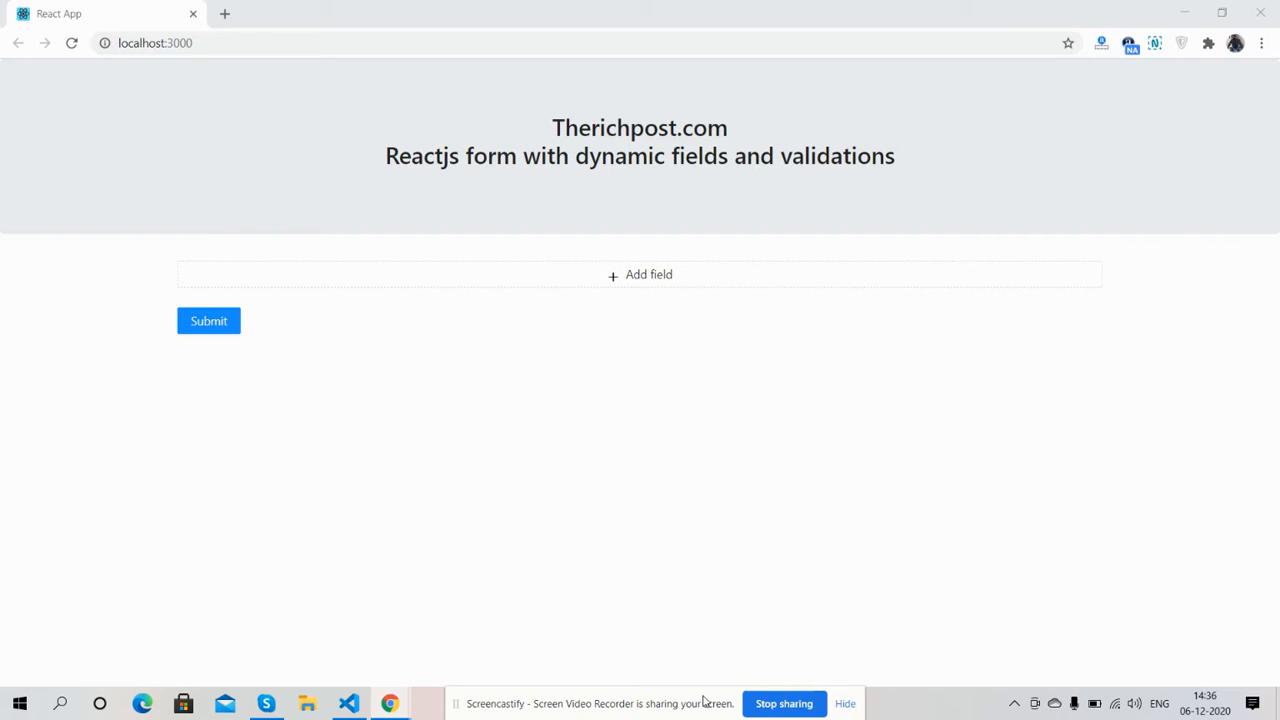
mouse_move(656, 514)
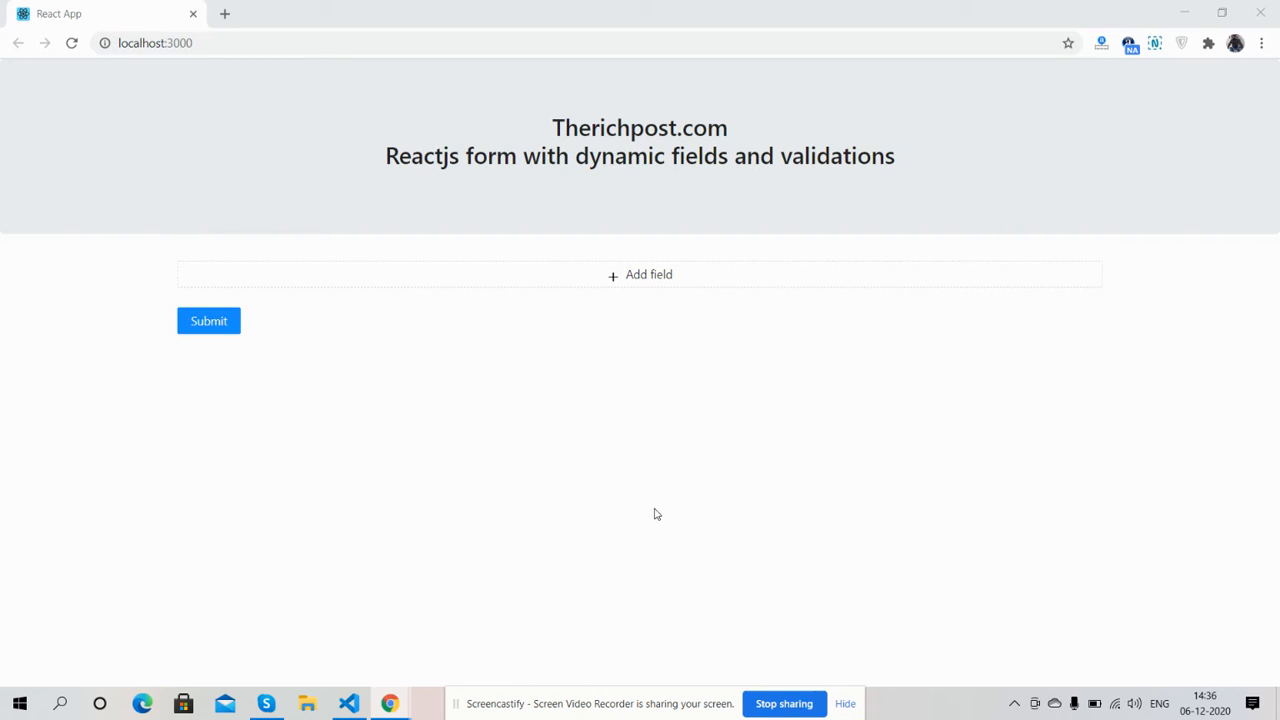
mouse_move(658, 370)
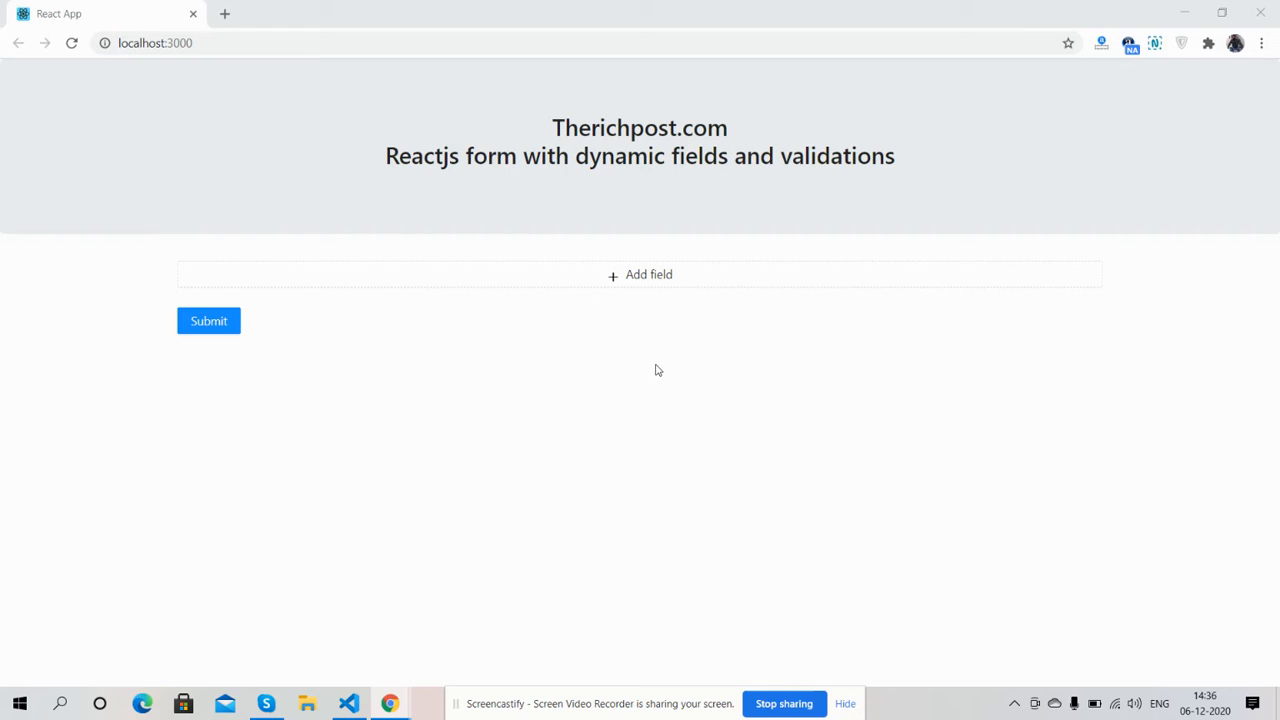
mouse_move(632, 290)
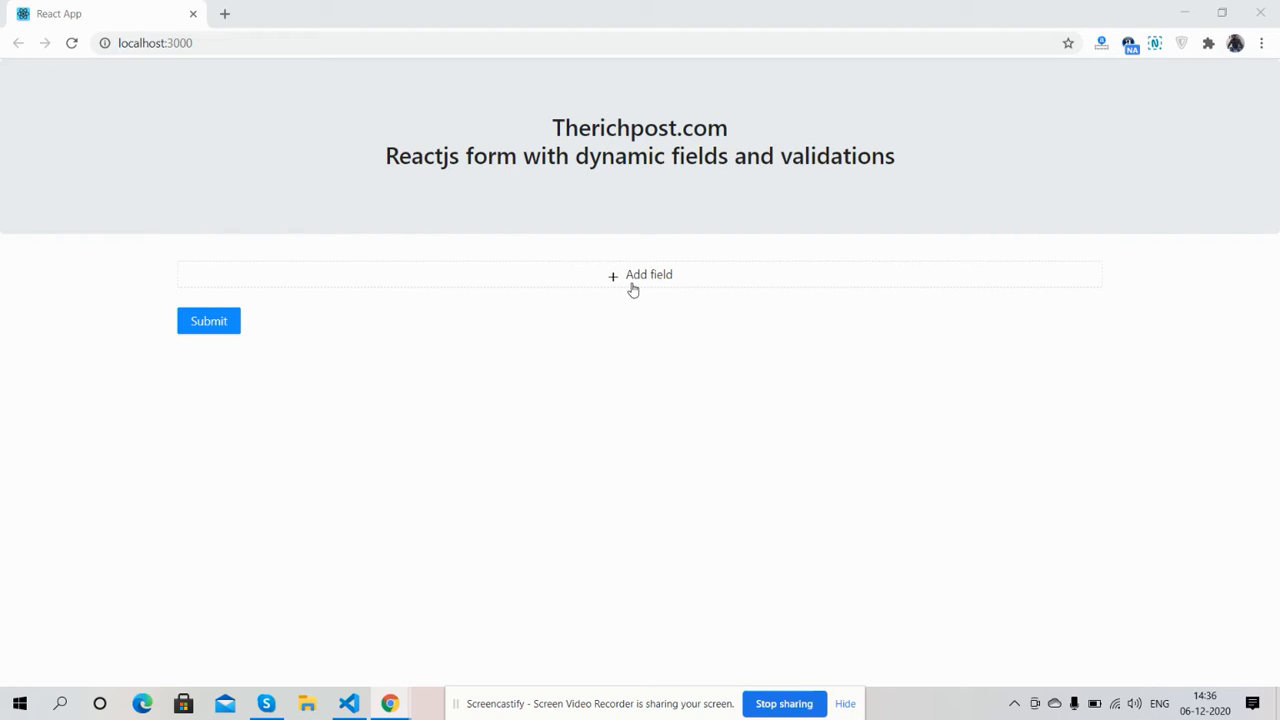
mouse_move(640, 274)
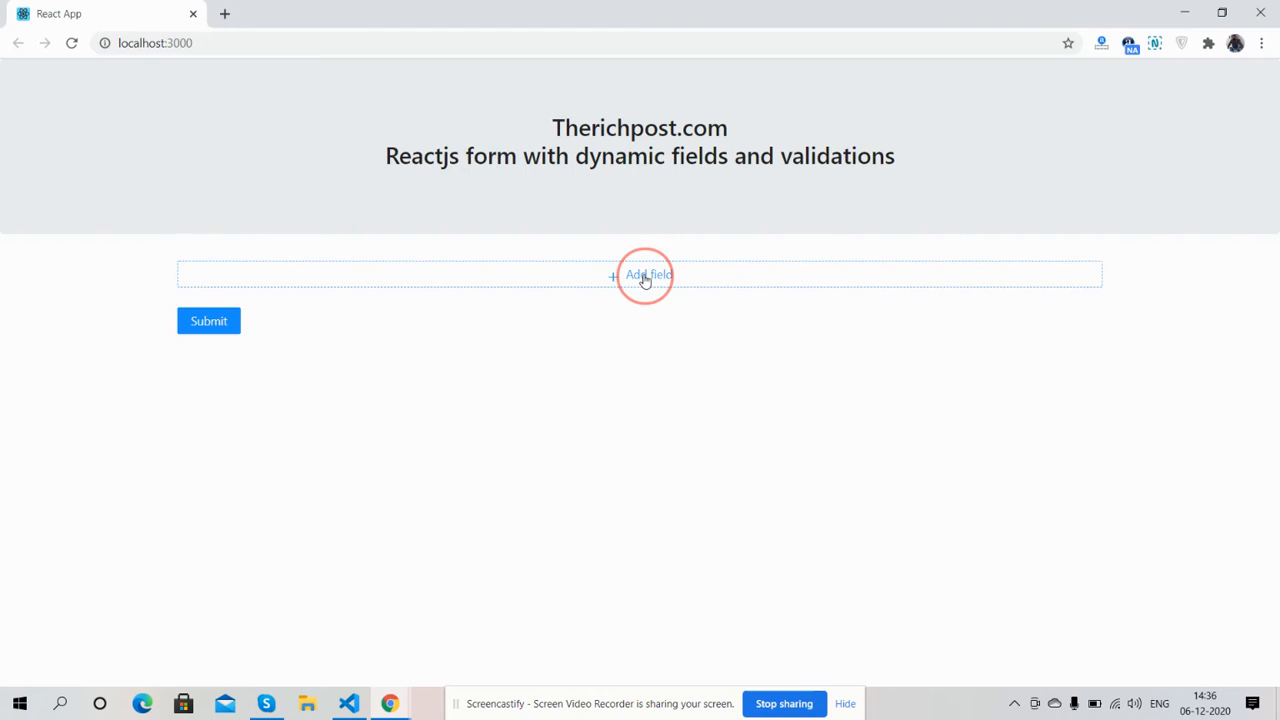
- Add a couple of name rows, then remove two of them with the minus icons
left_click(640, 276)
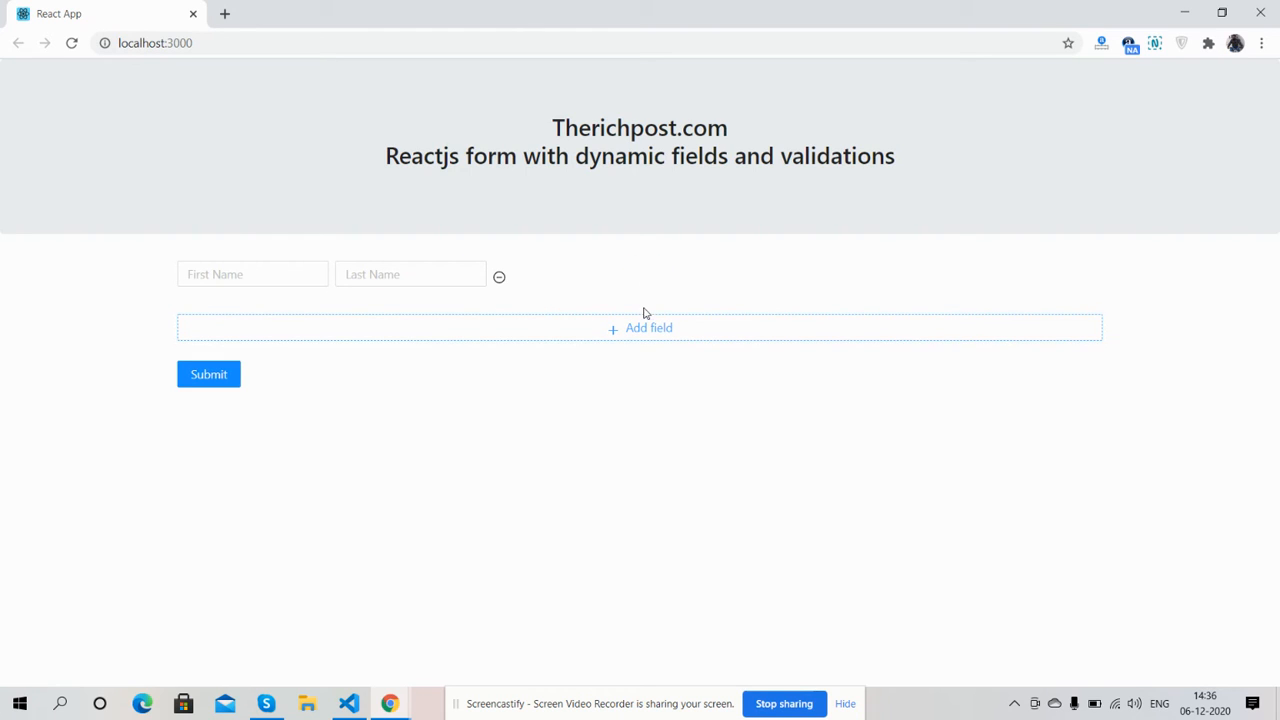
left_click(648, 328)
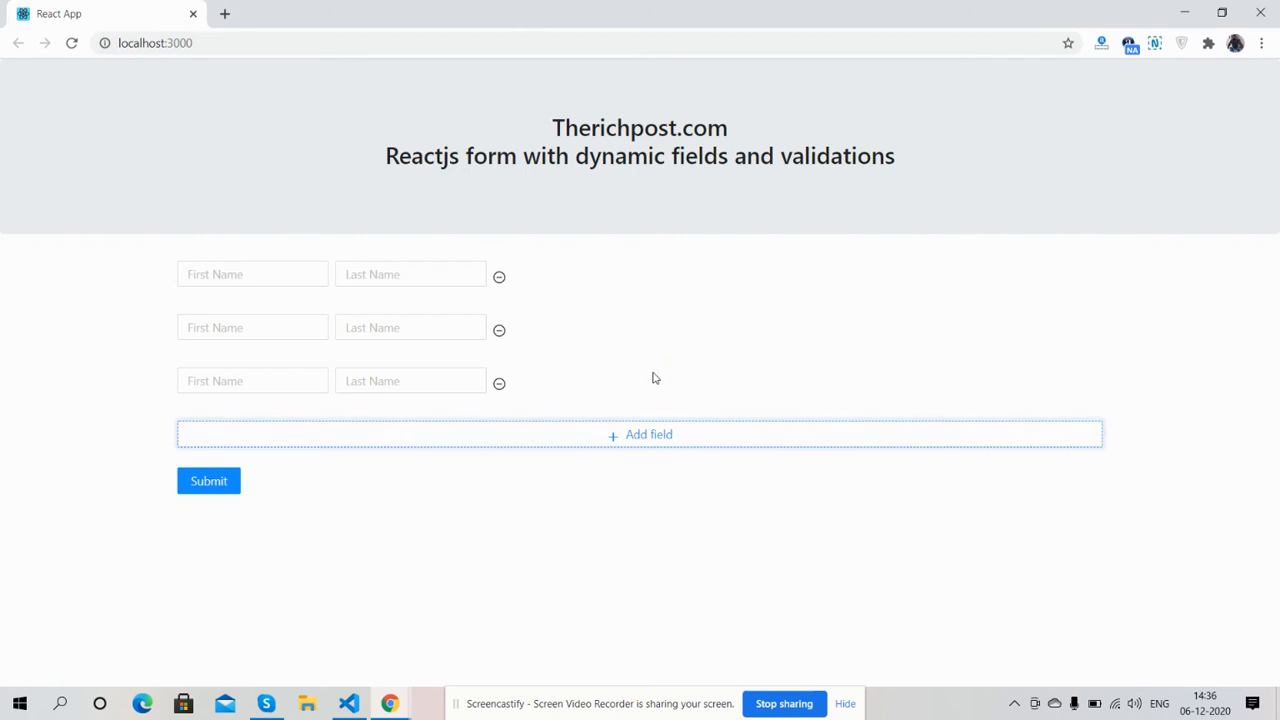
left_click(640, 432)
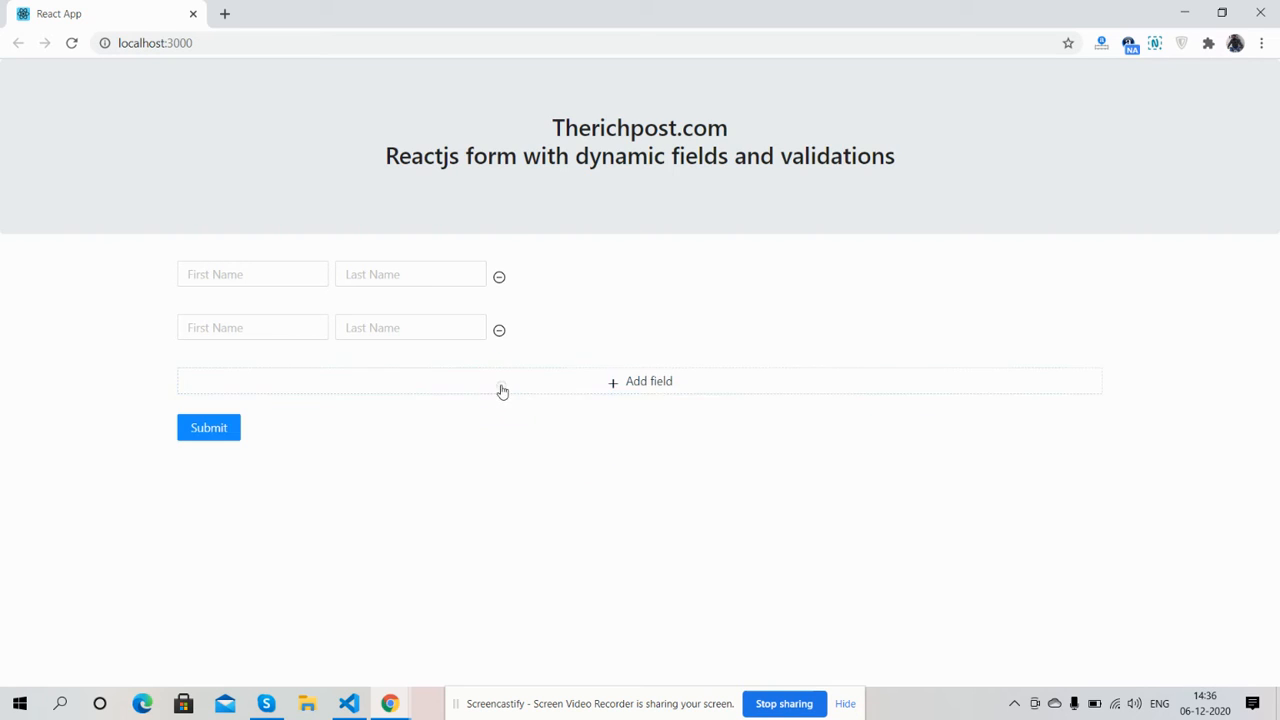
left_click(498, 328)
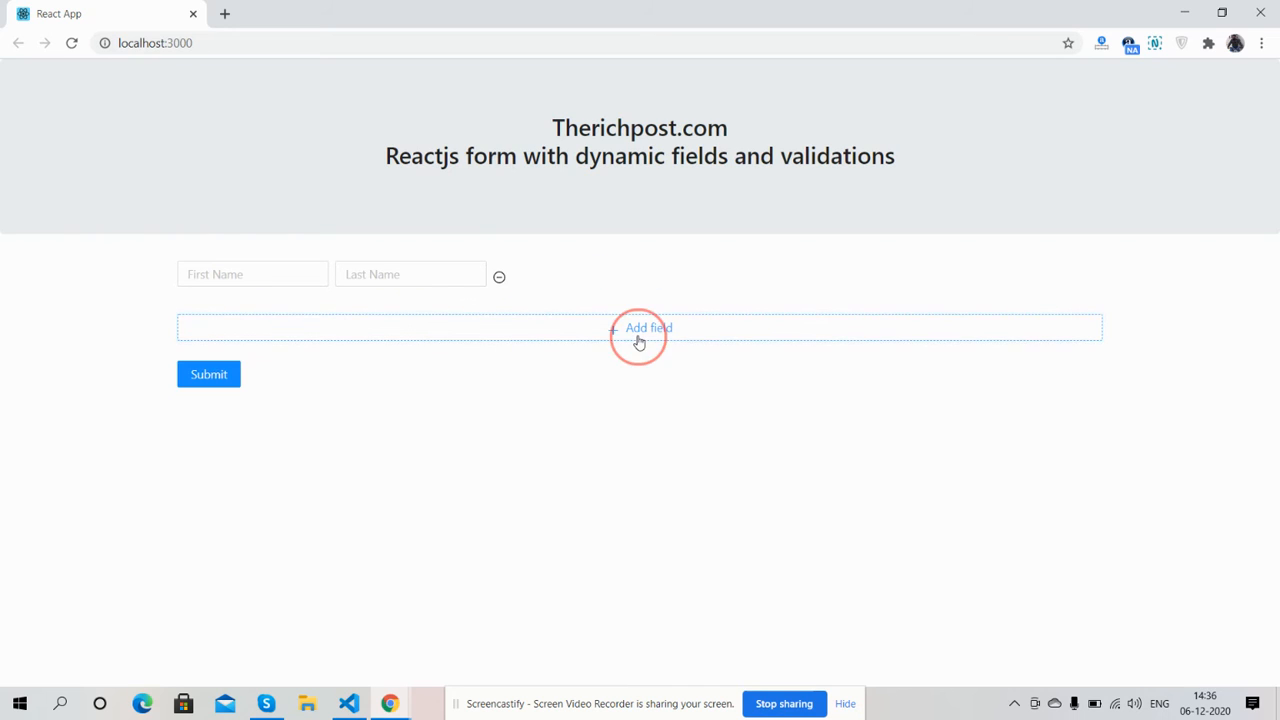
- Add and remove rows again until four empty First/Last Name rows remain
left_click(640, 328)
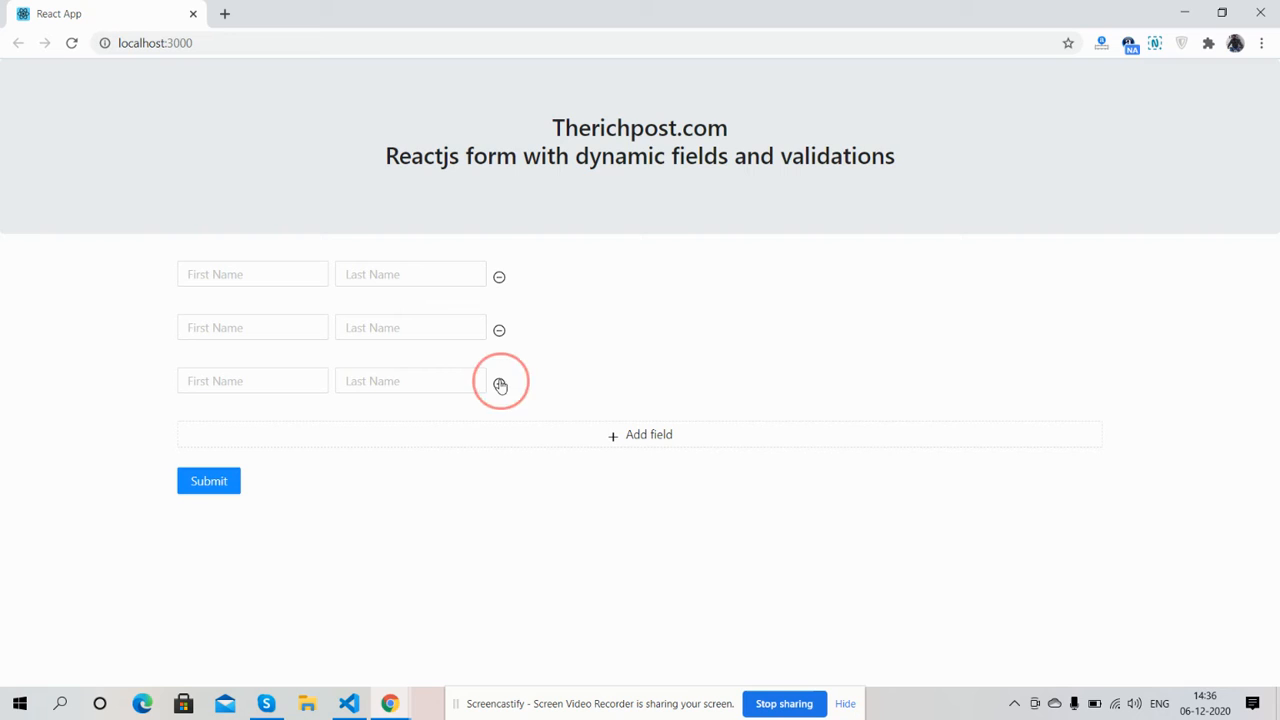
left_click(500, 384)
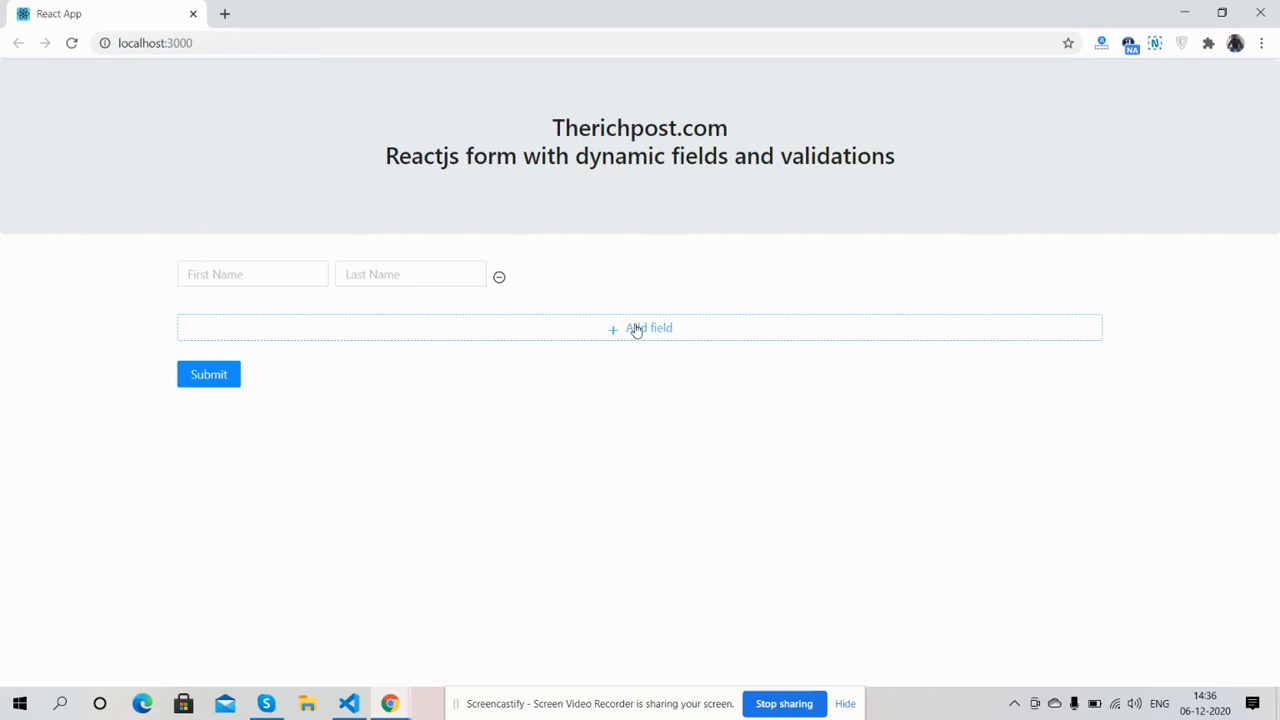
left_click(640, 328)
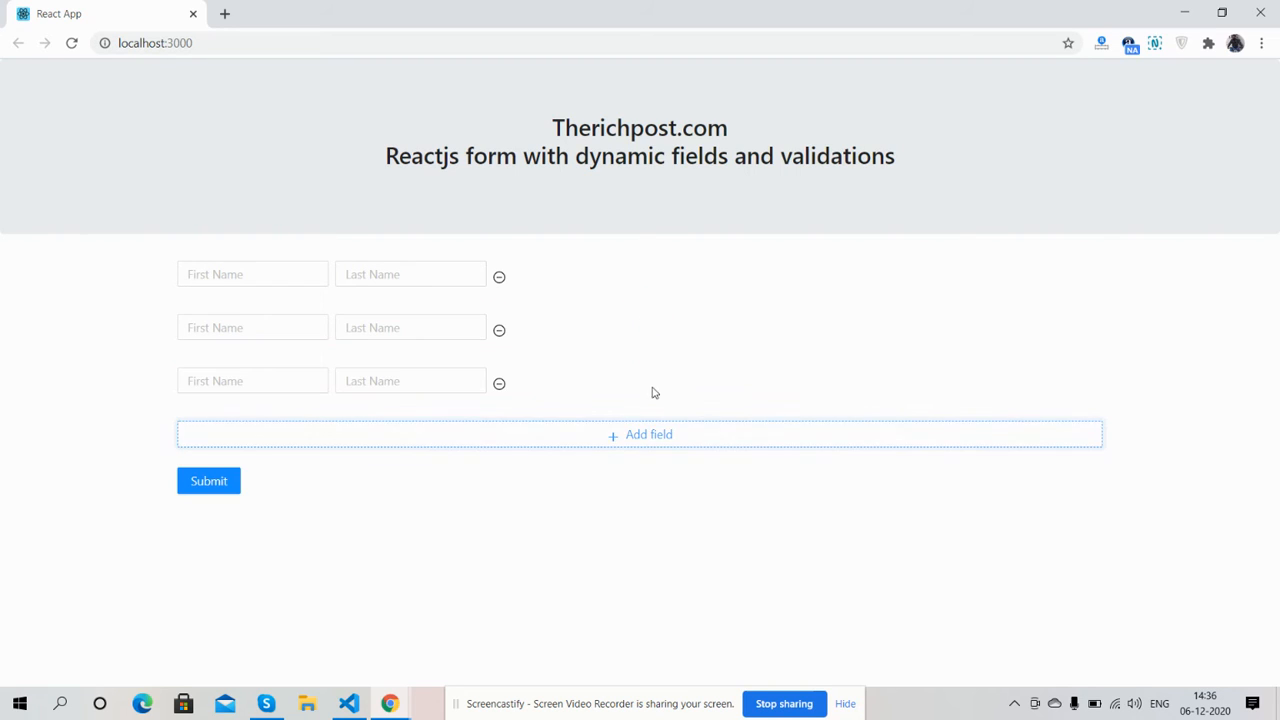
left_click(640, 432)
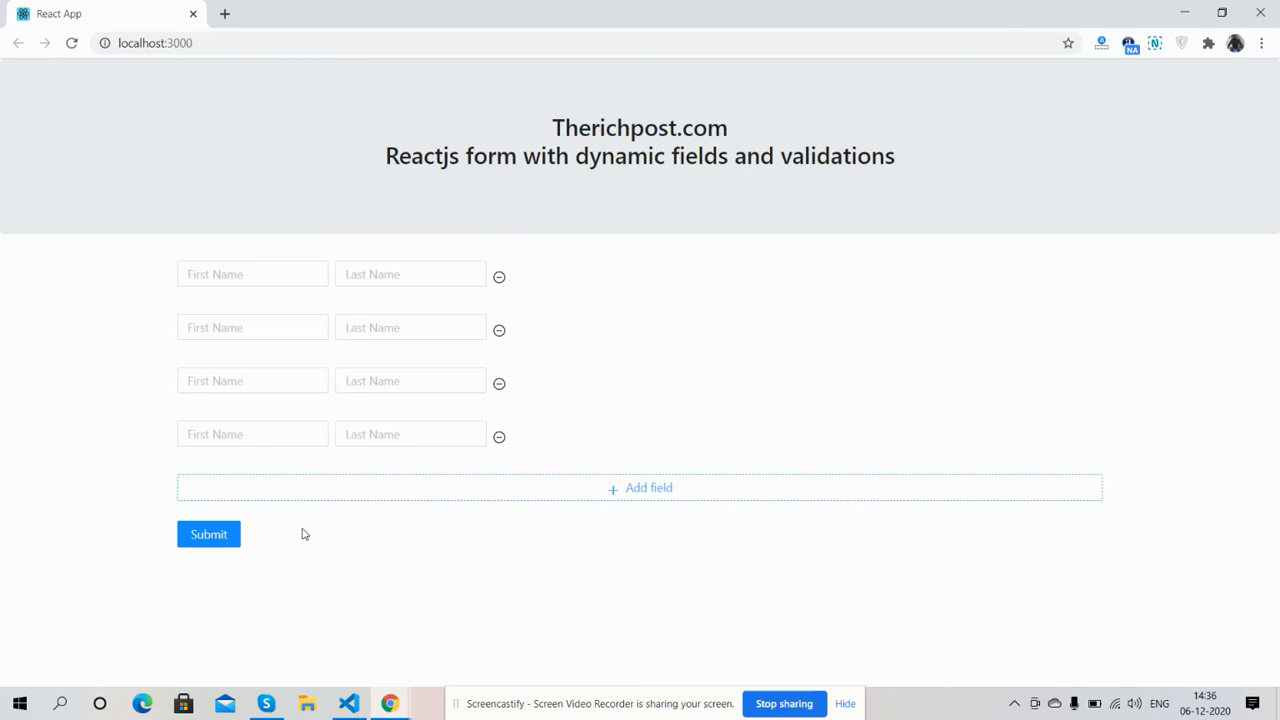
- Submit the empty form so every row shows 'Missing first name' and 'Missing last name'
left_click(208, 534)
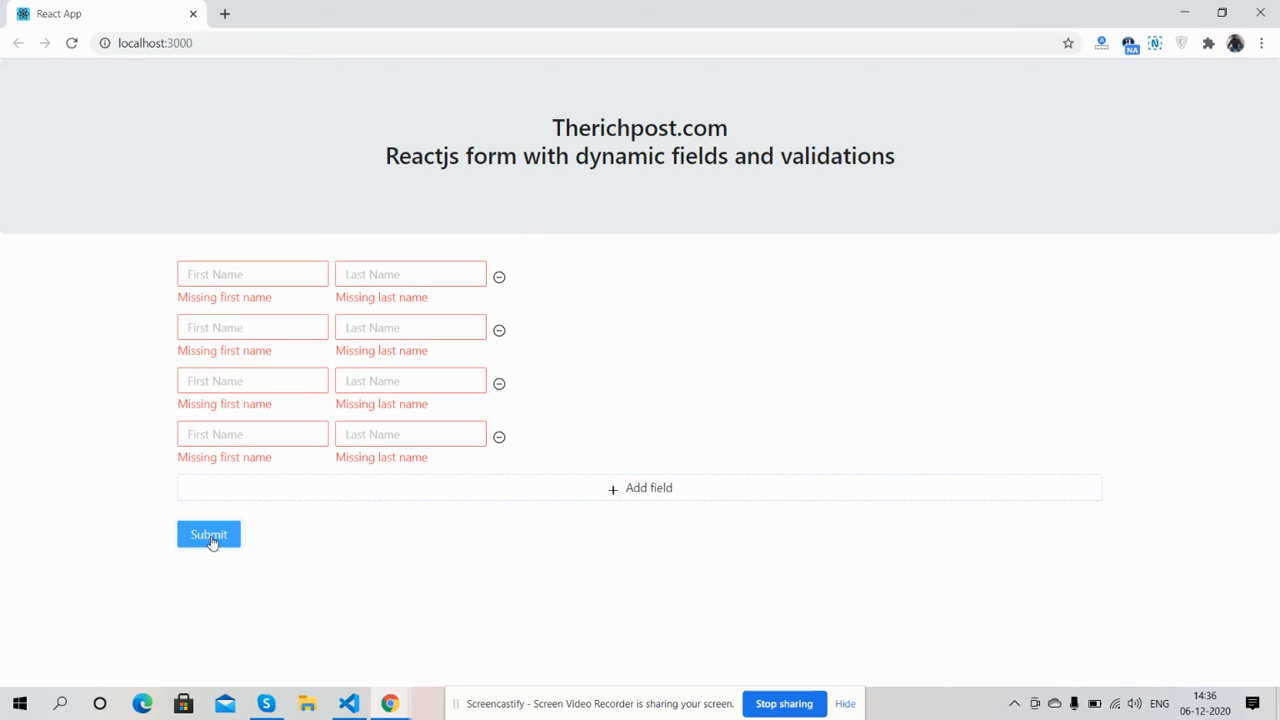
mouse_move(500, 444)
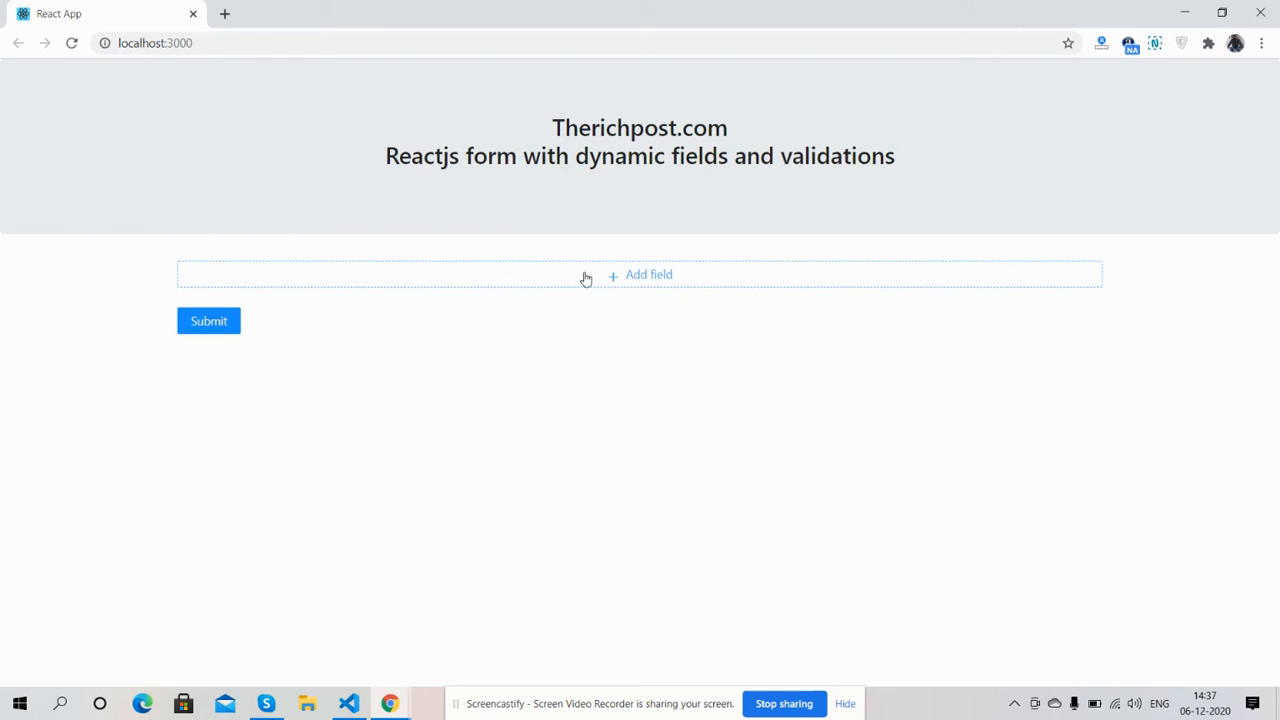
- Add name rows and fill them with first names name1–name3 and last names Last1–Last3
left_click(648, 274)
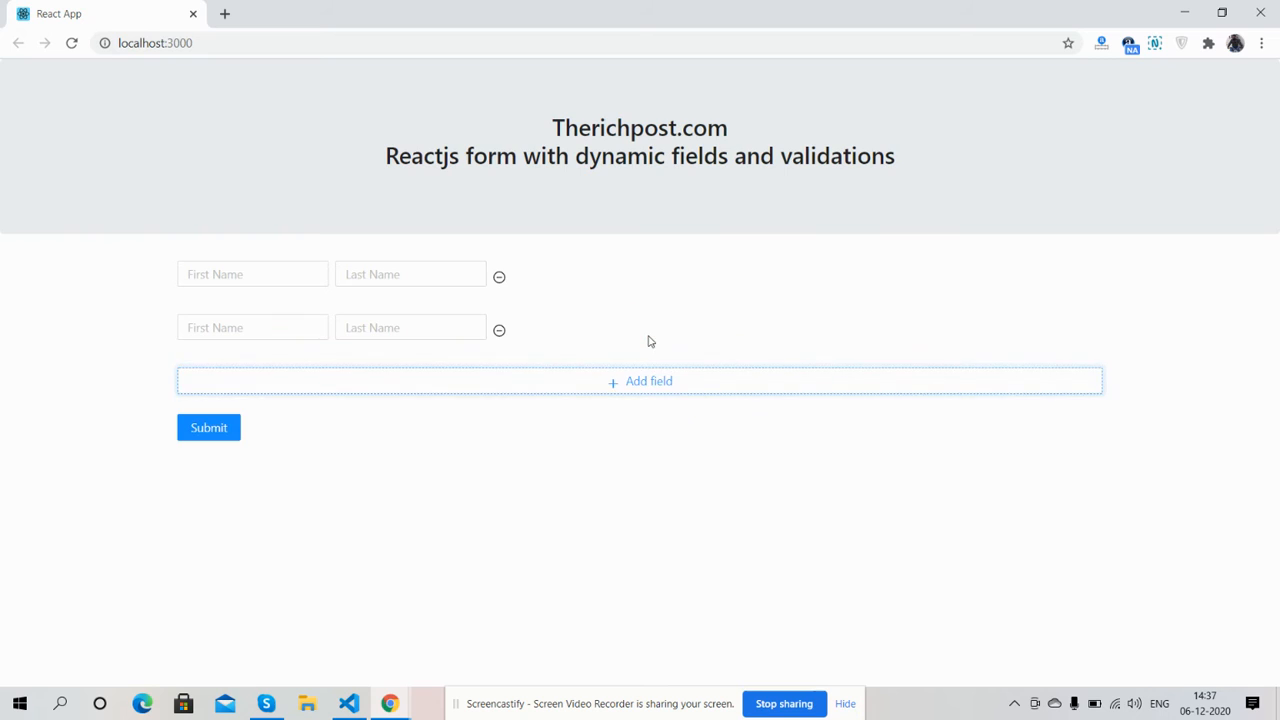
left_click(648, 380)
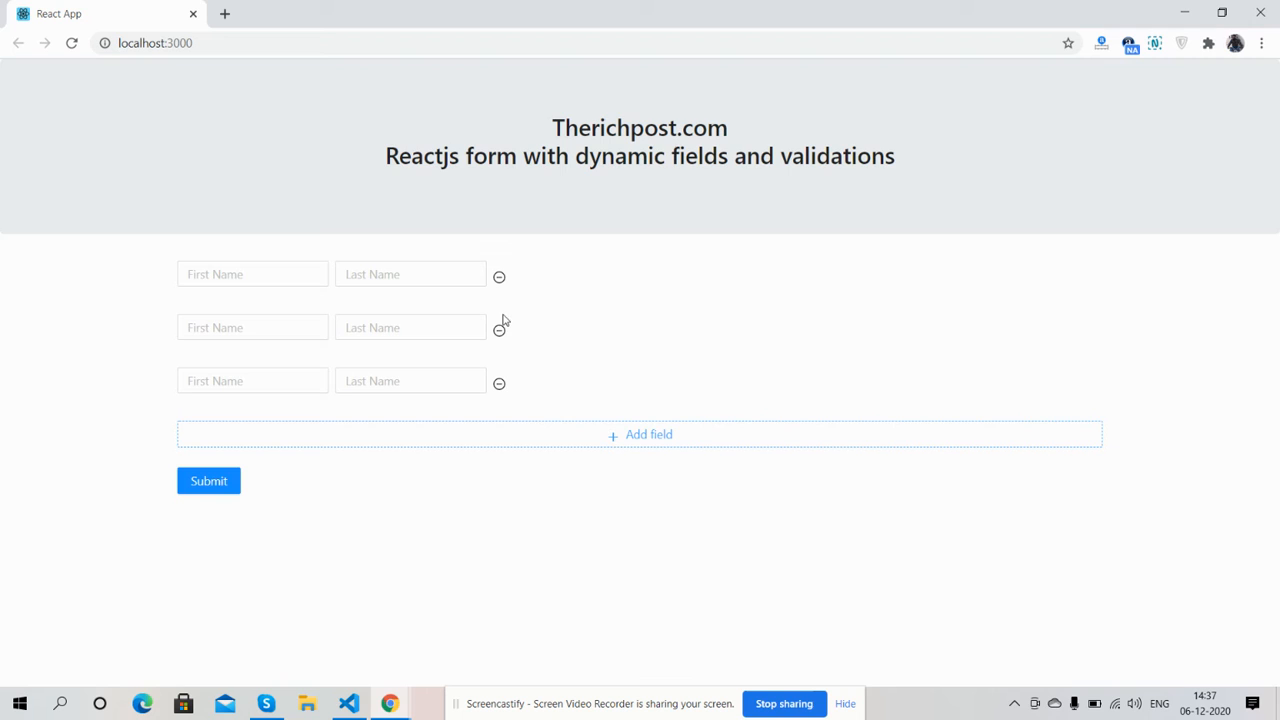
left_click(252, 274)
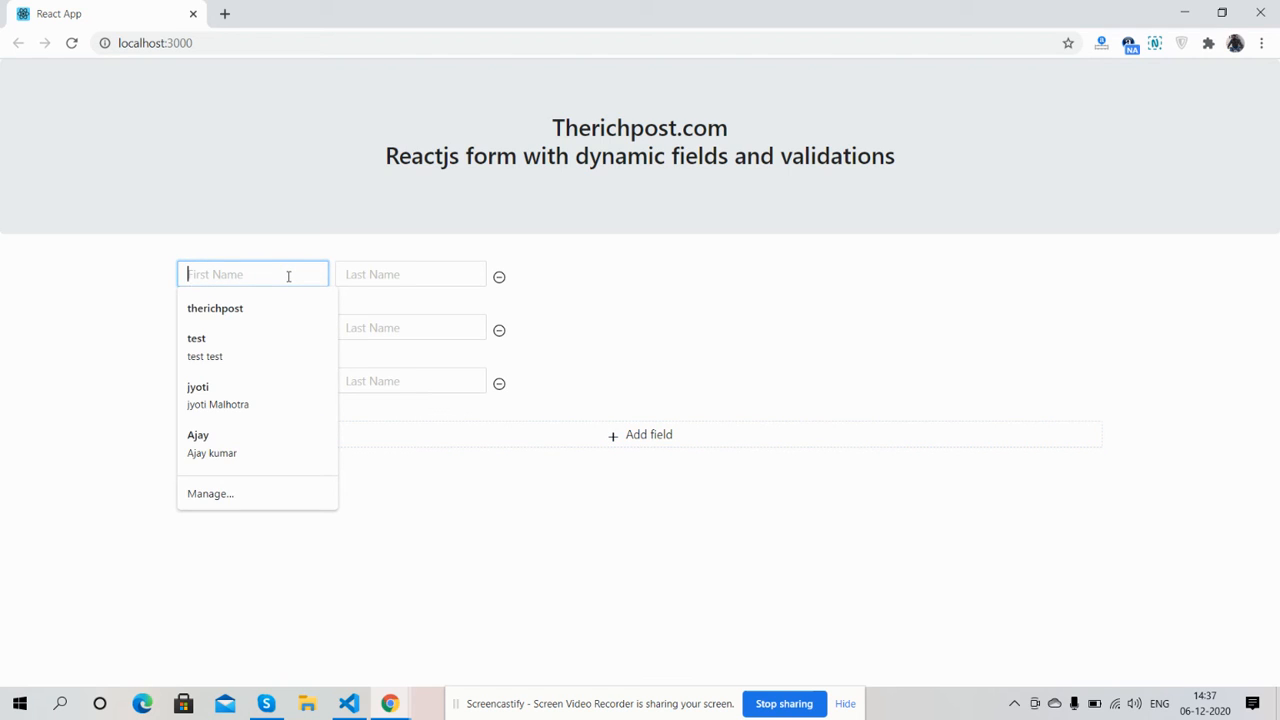
type("name1")
left_click(252, 380)
type("name3")
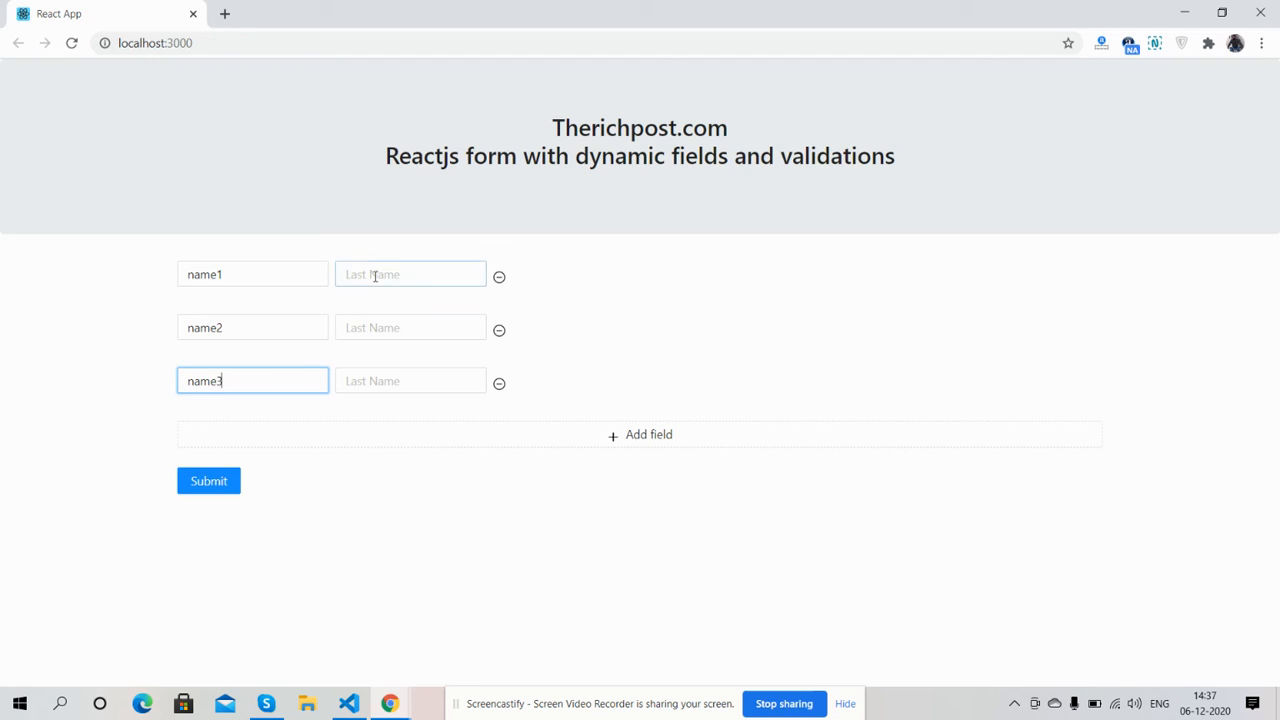
type("Last1")
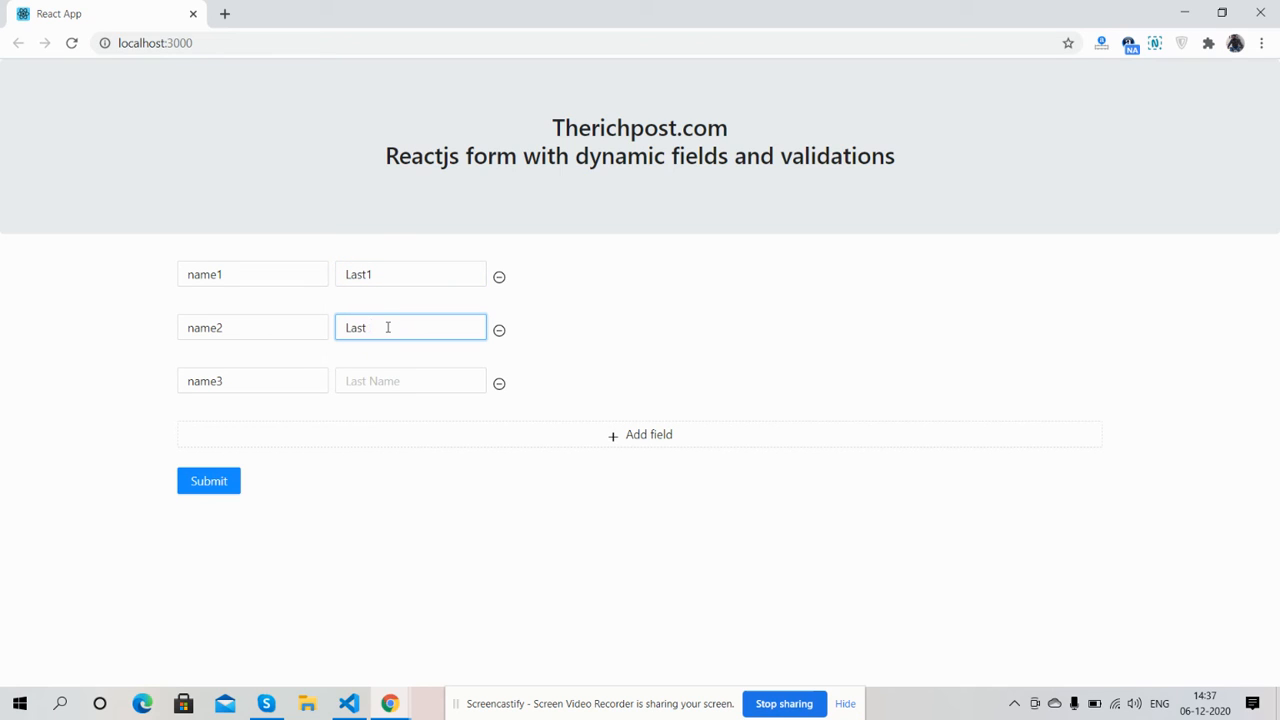
type("Last1")
type("2")
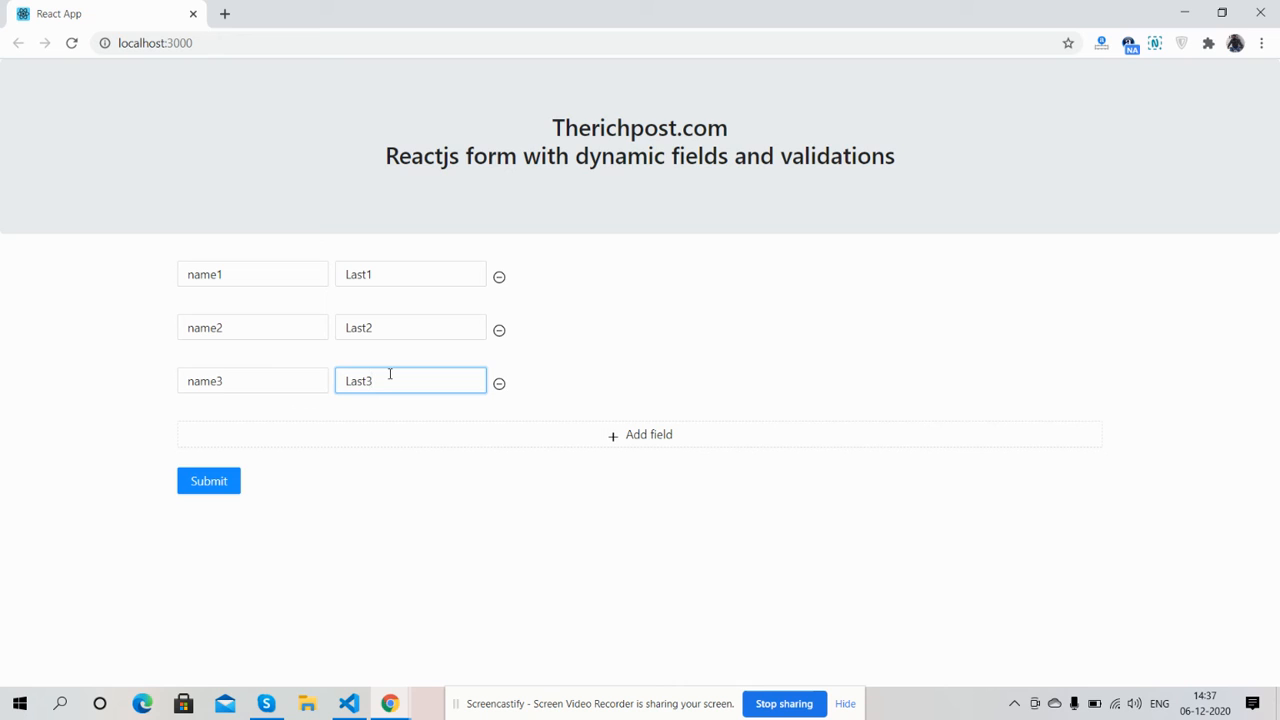
mouse_move(392, 470)
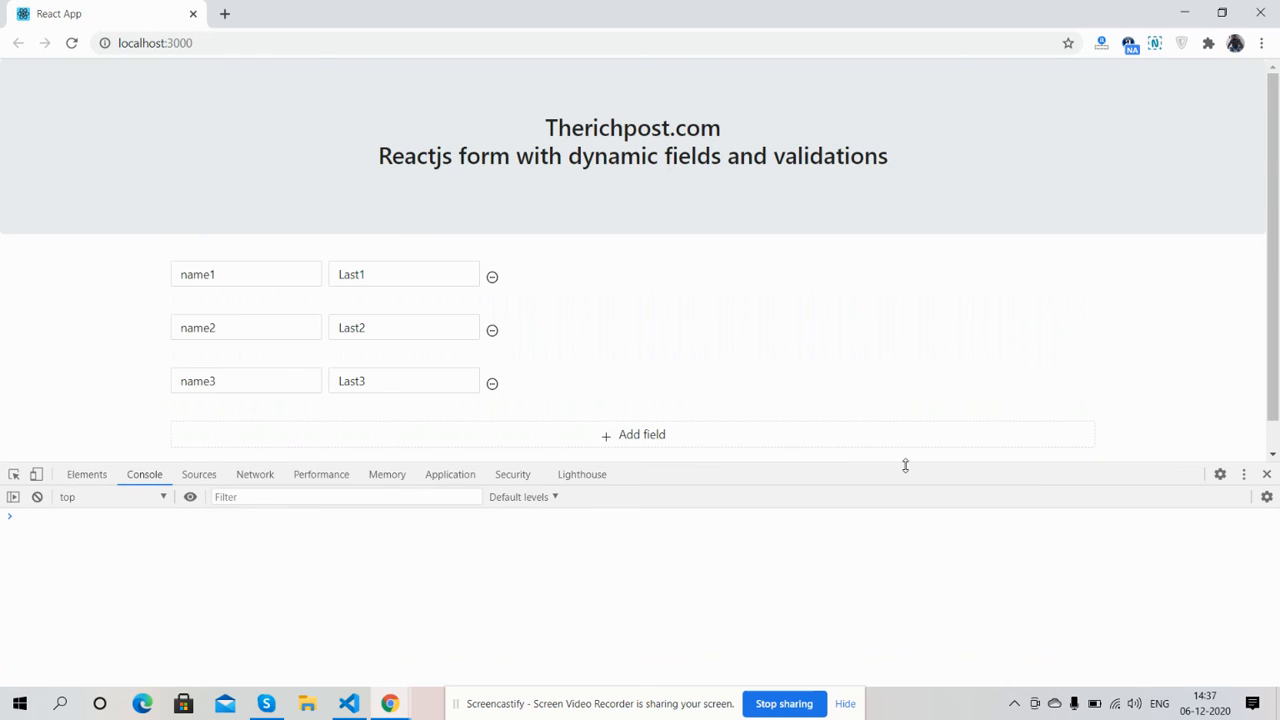
- Submit the filled form and expand the logged values to show the three users Array(3)
scroll("down", 3)
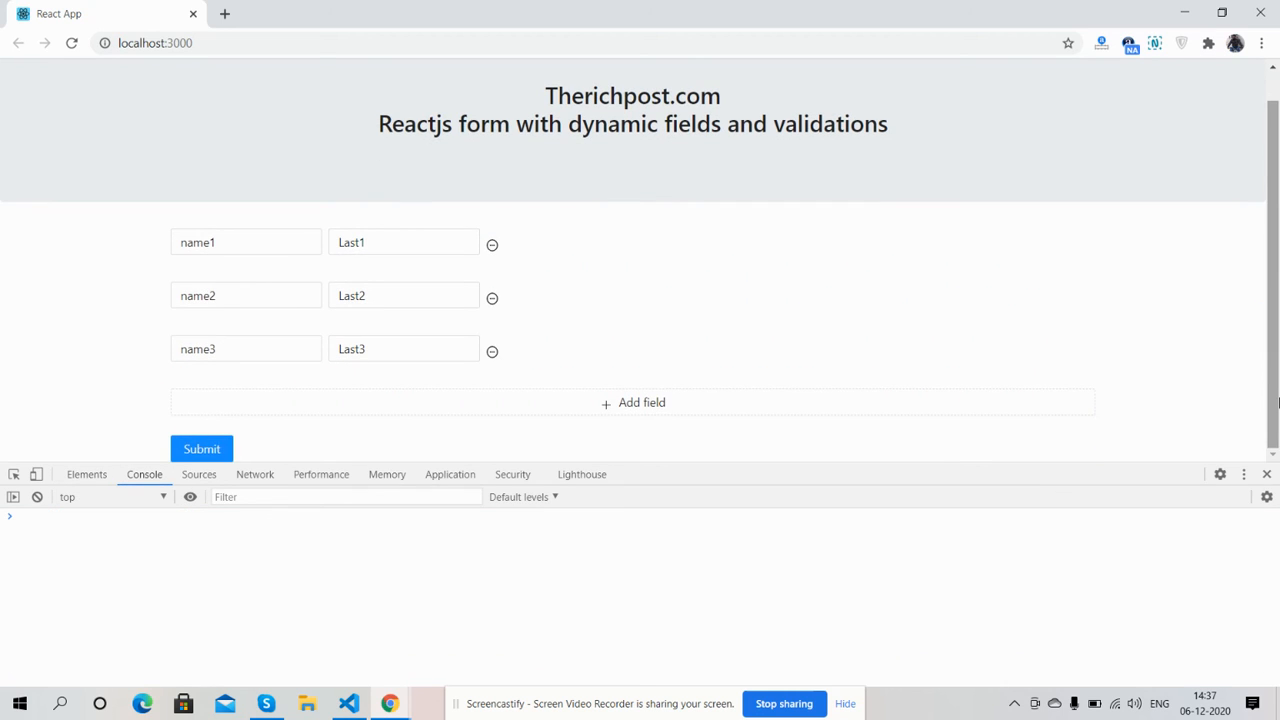
mouse_move(1246, 410)
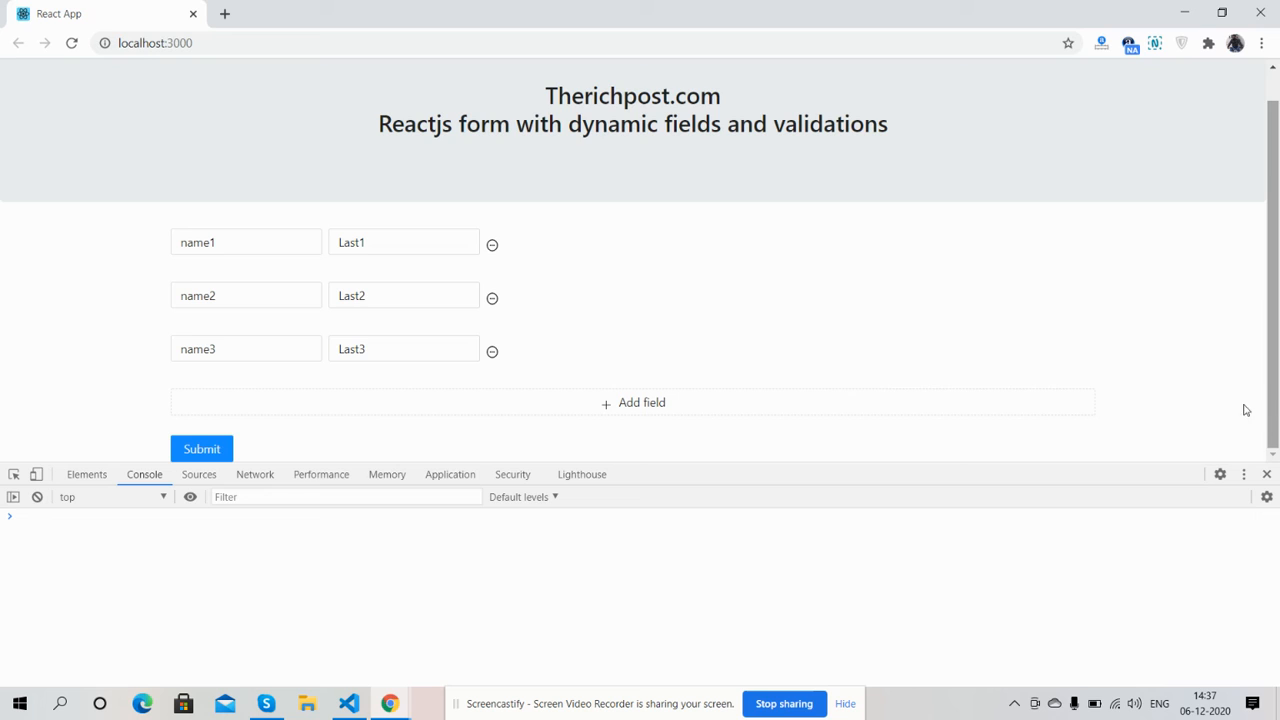
left_click(200, 448)
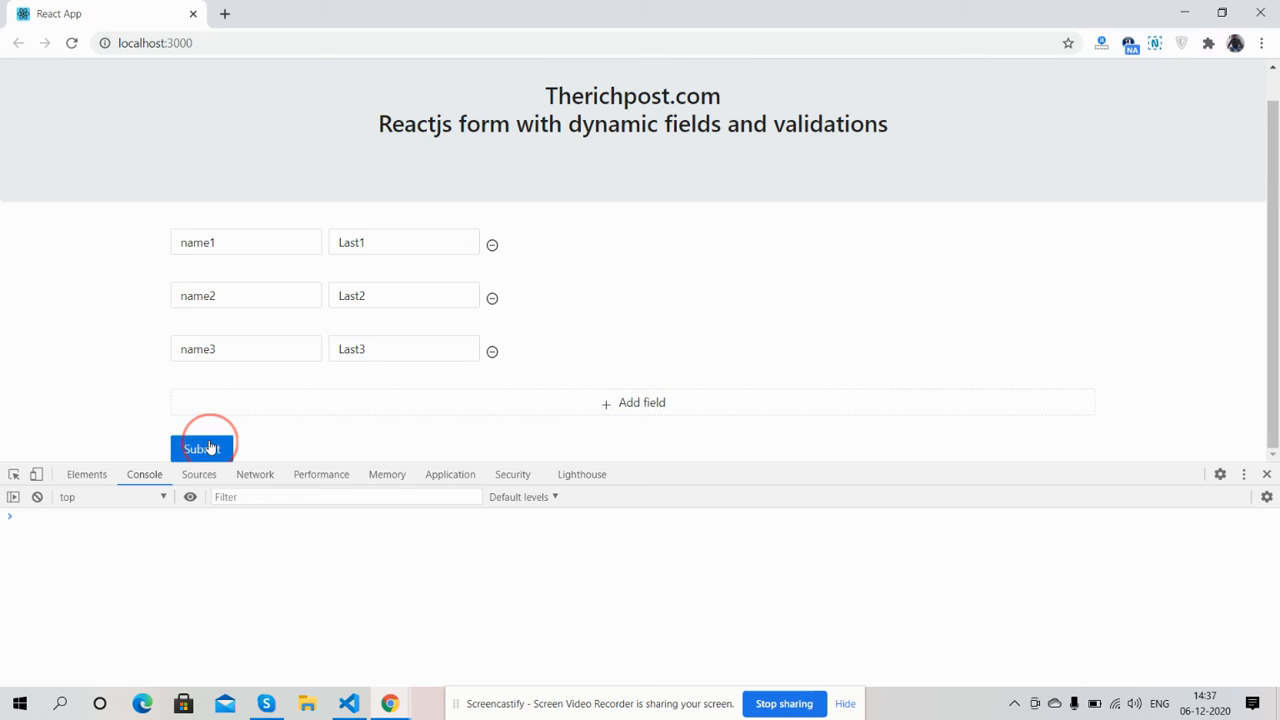
left_click(200, 448)
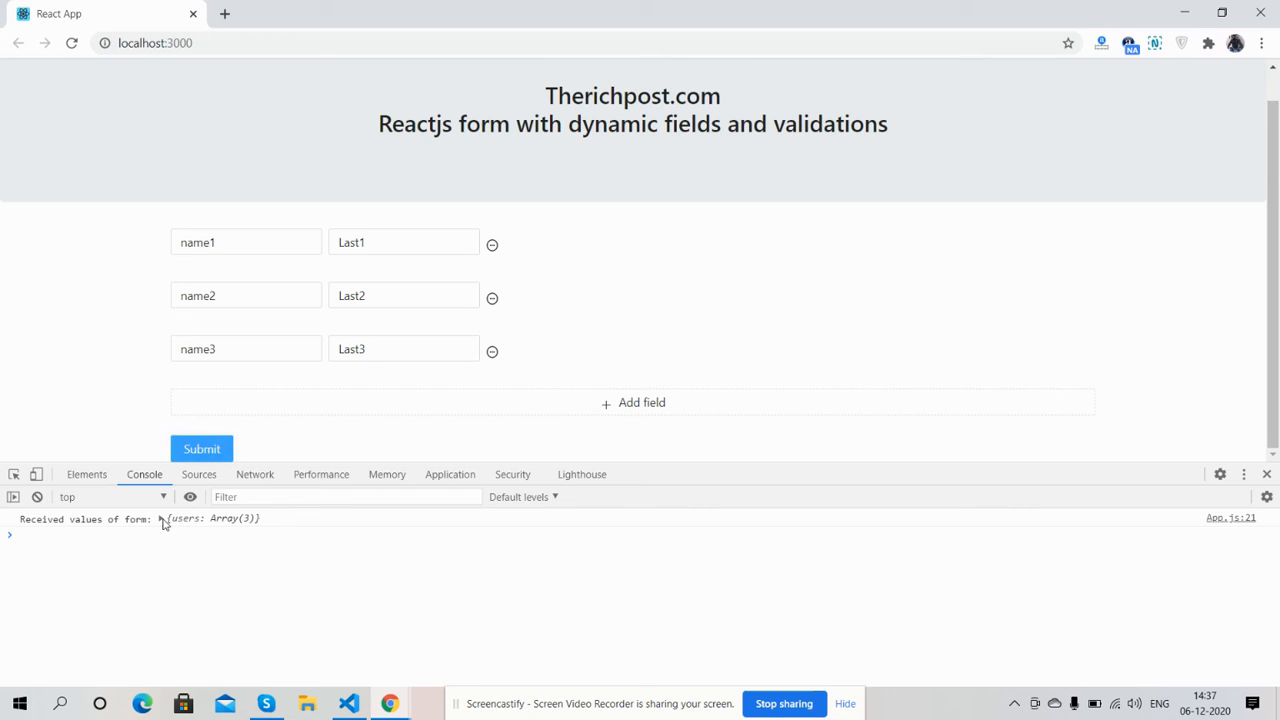
left_click(160, 518)
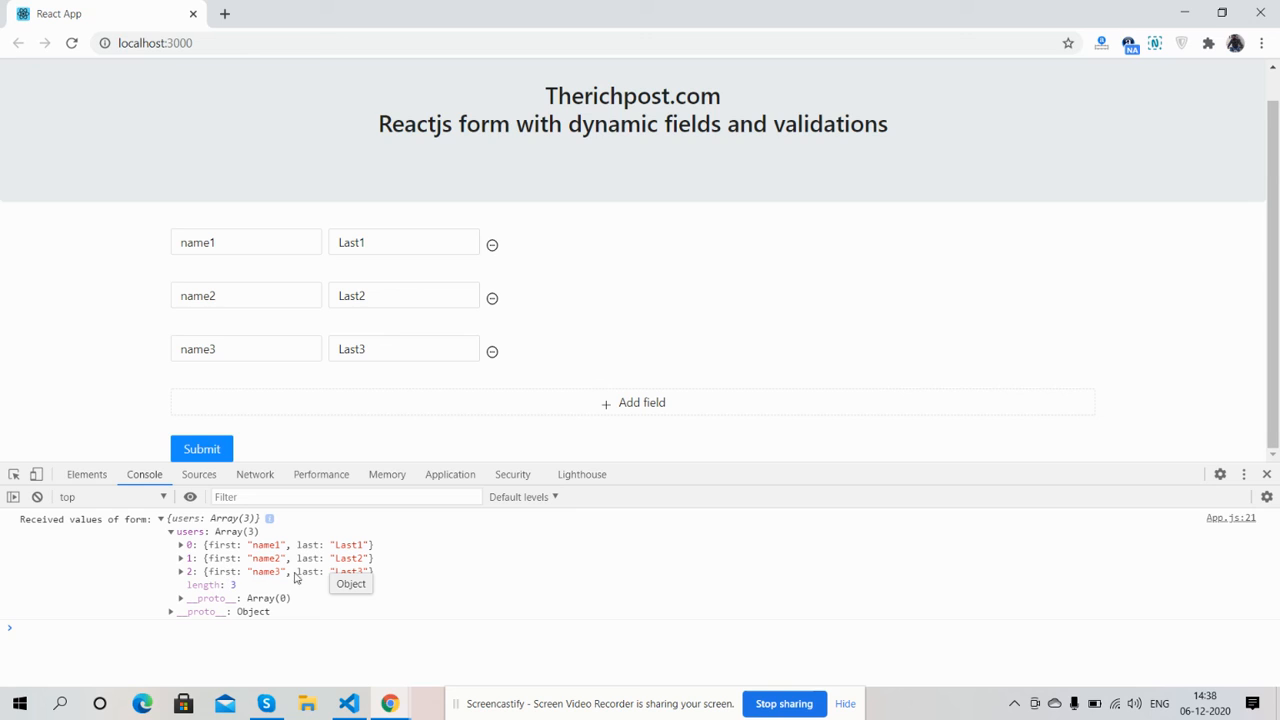
mouse_move(336, 580)
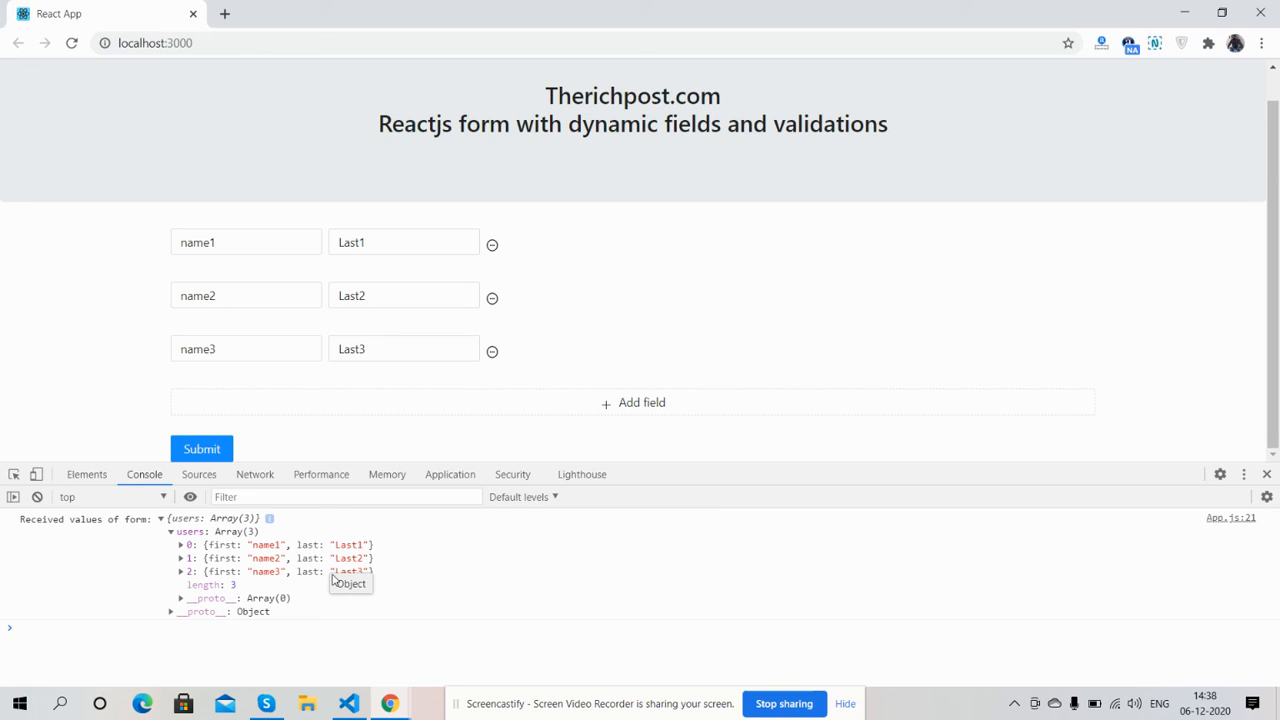
mouse_move(1268, 474)
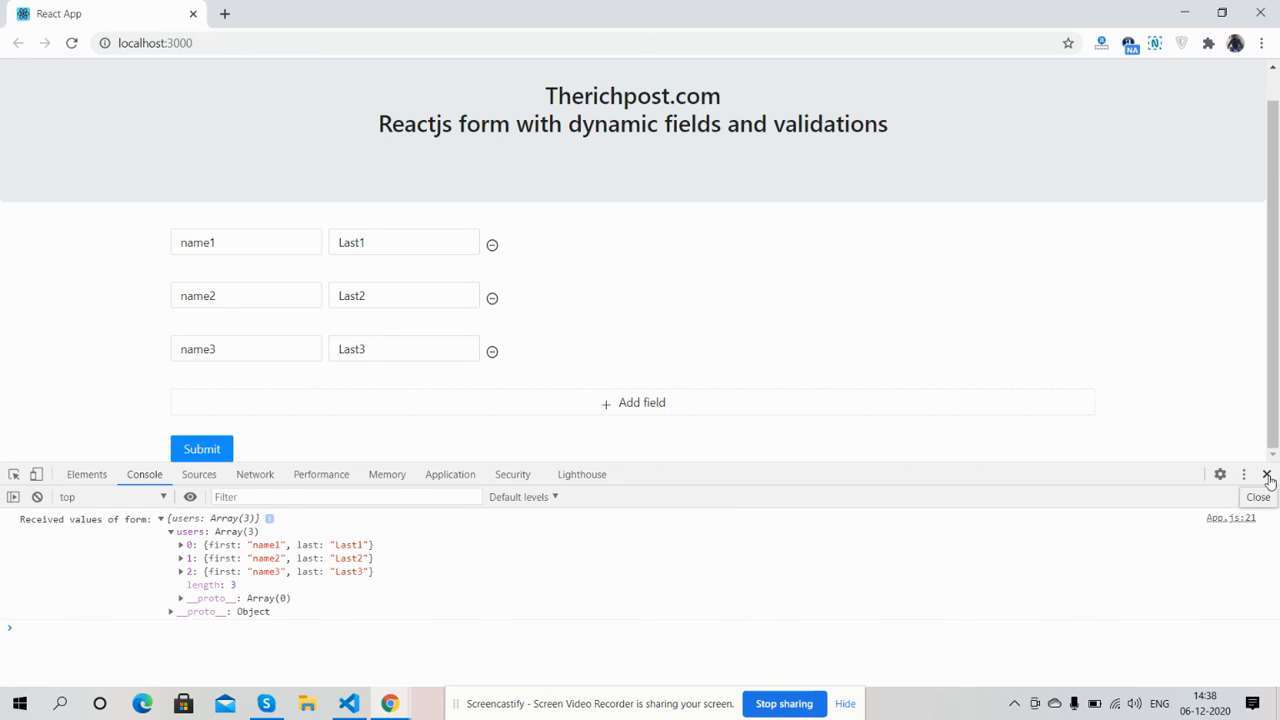
- Close DevTools, replace the filled rows with three empty ones and submit for missing-name errors
left_click(1258, 472)
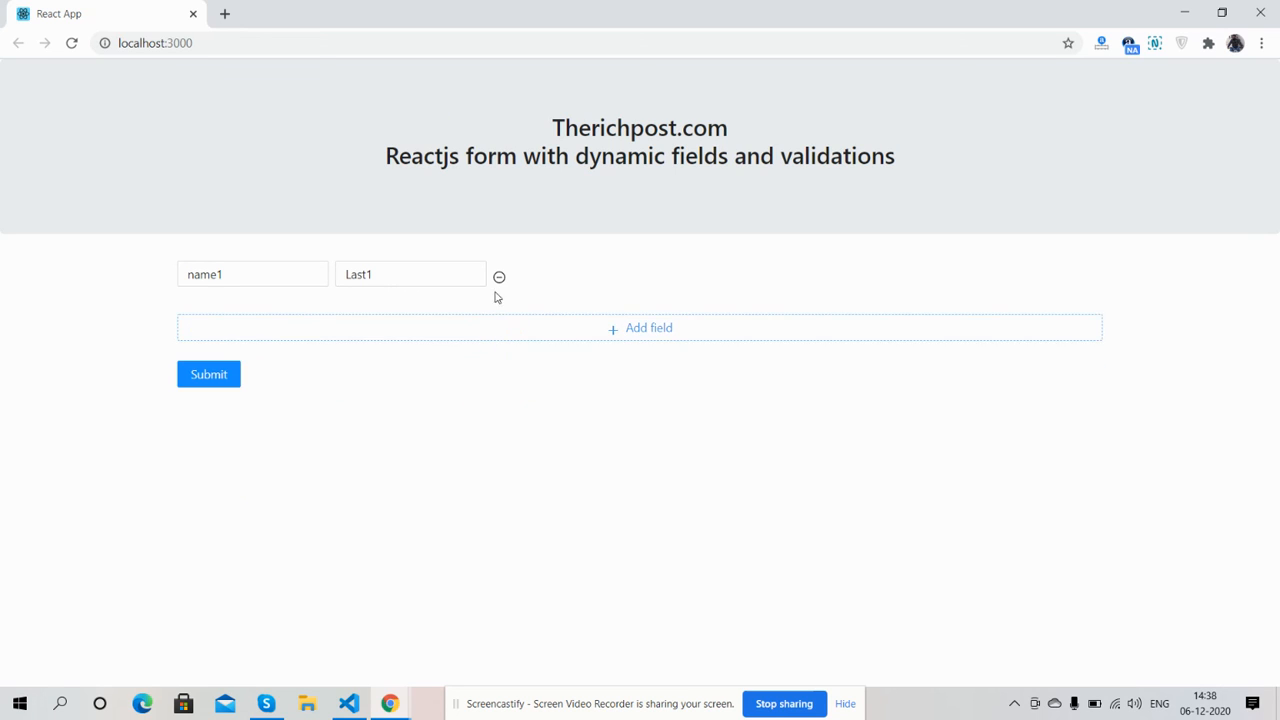
left_click(498, 276)
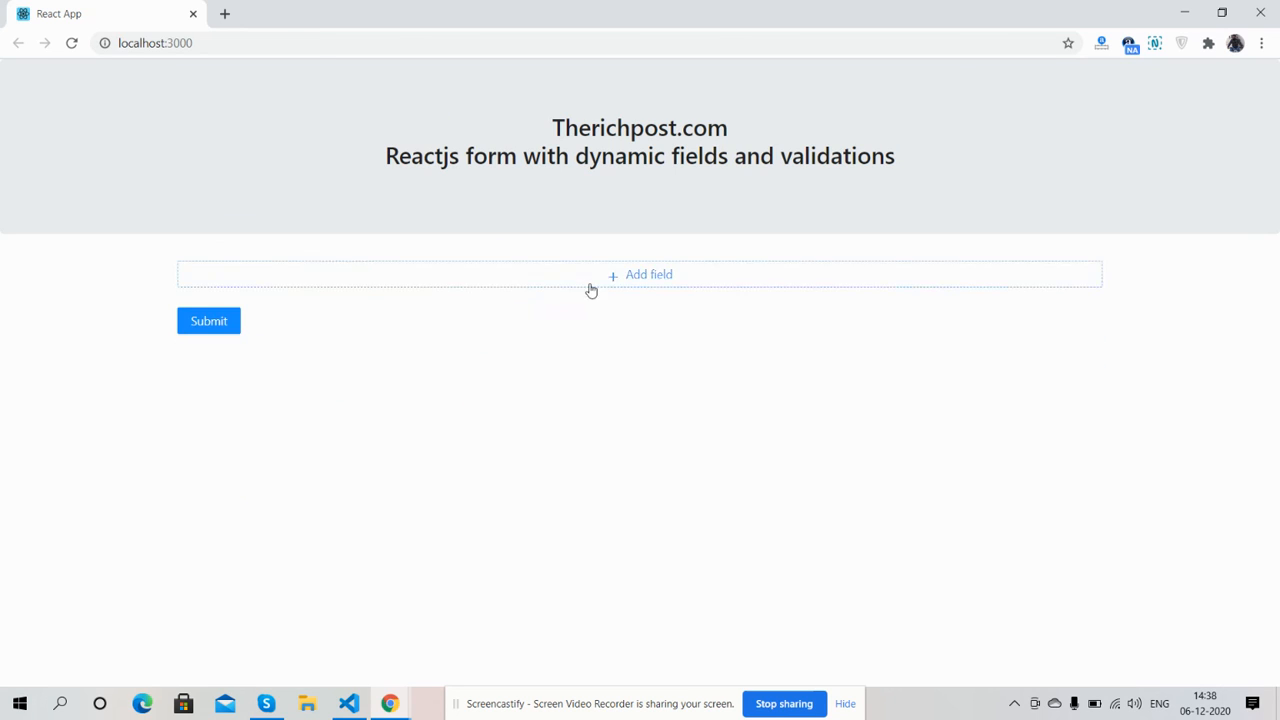
left_click(640, 274)
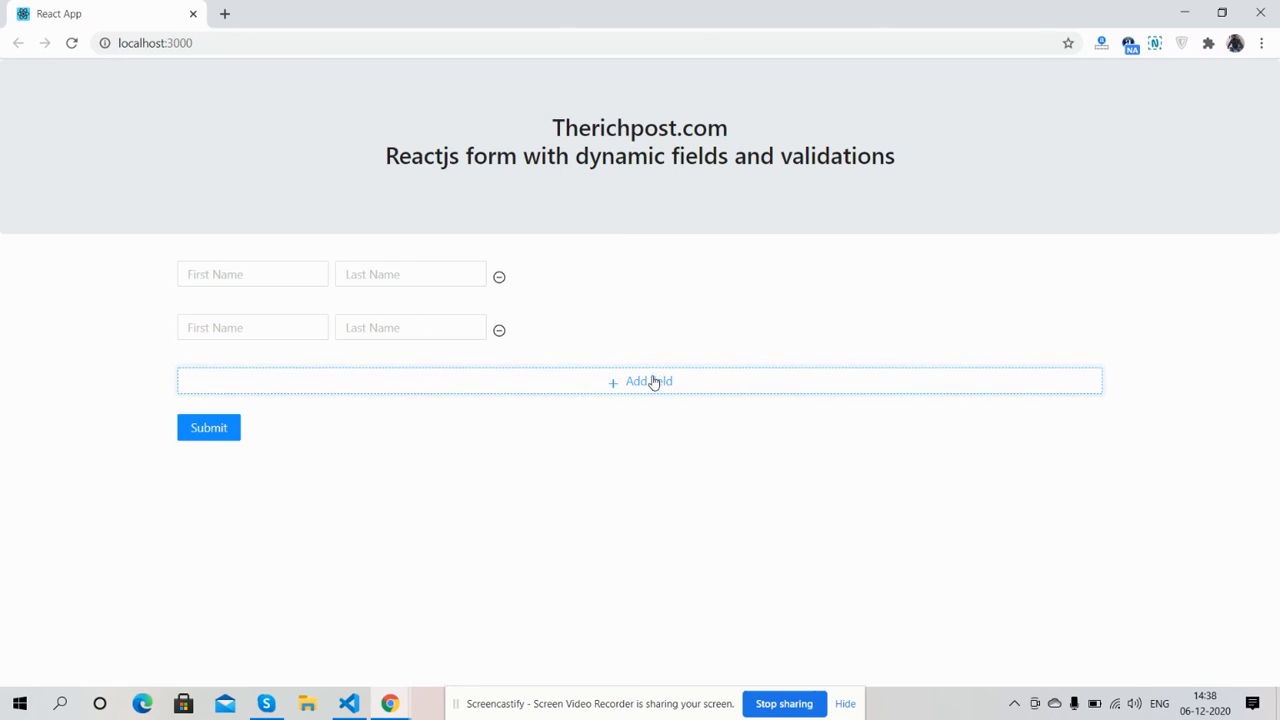
left_click(648, 380)
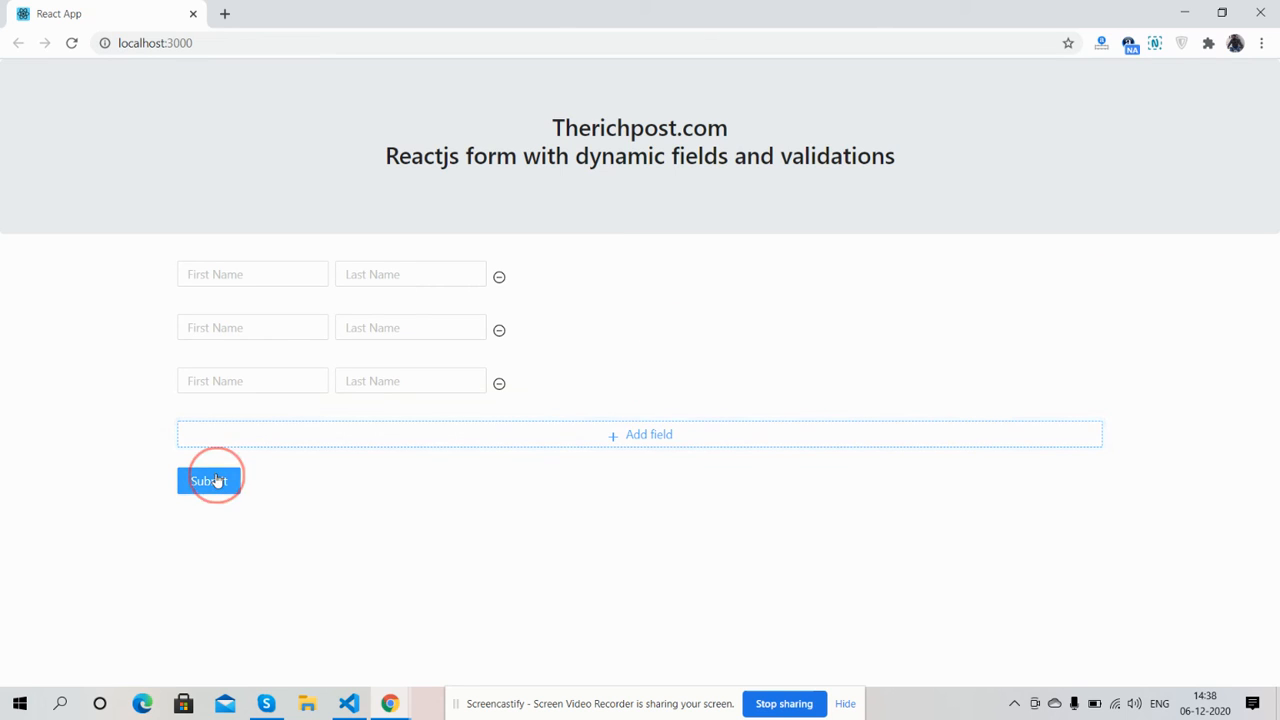
left_click(208, 480)
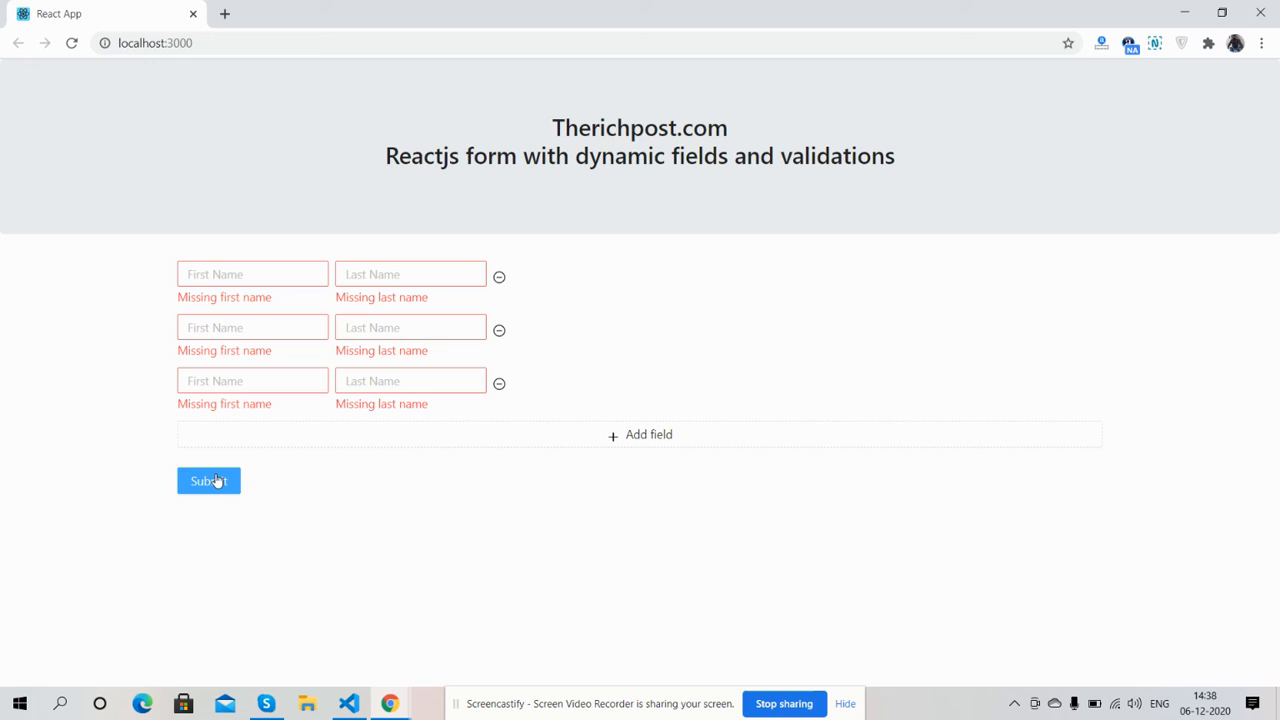
mouse_move(540, 374)
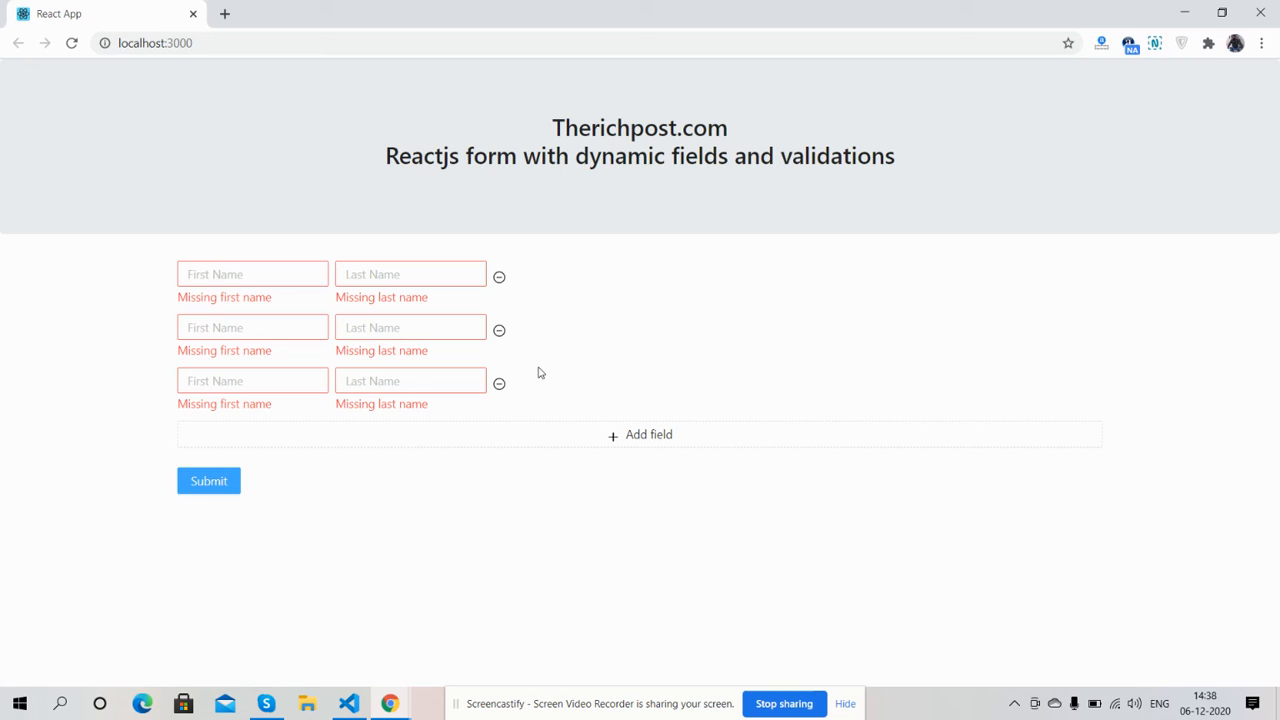
mouse_move(522, 360)
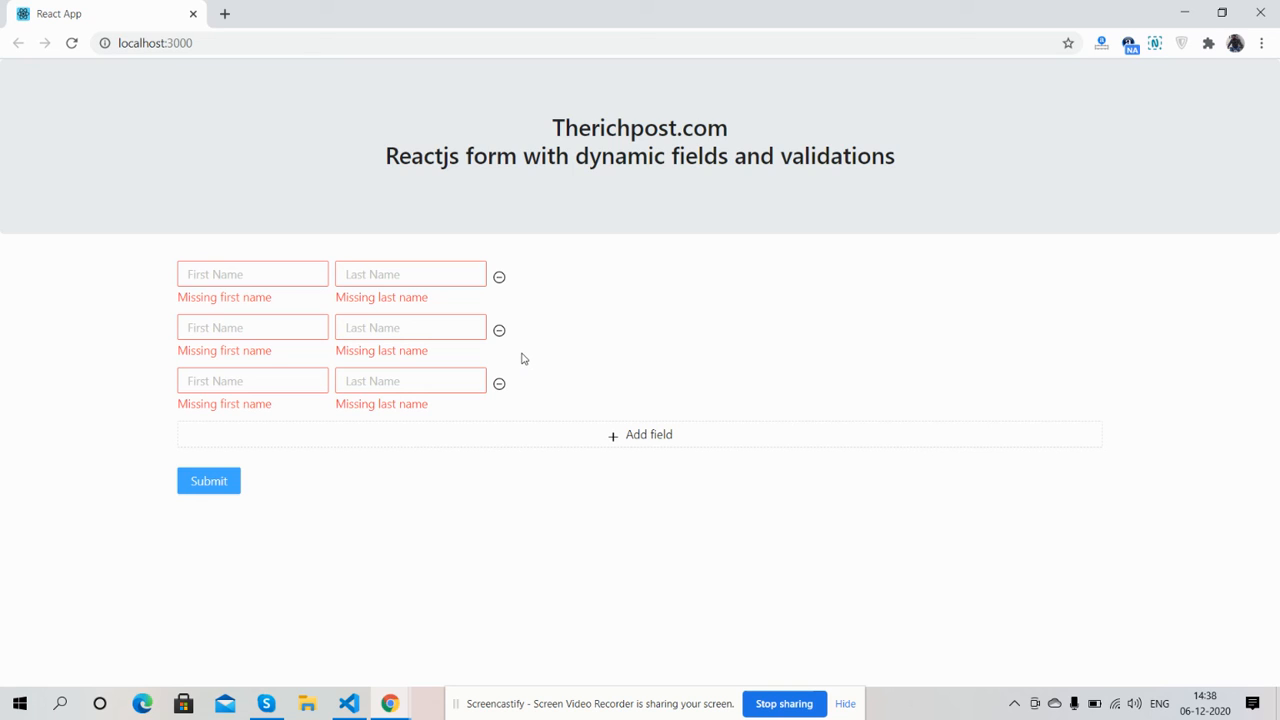